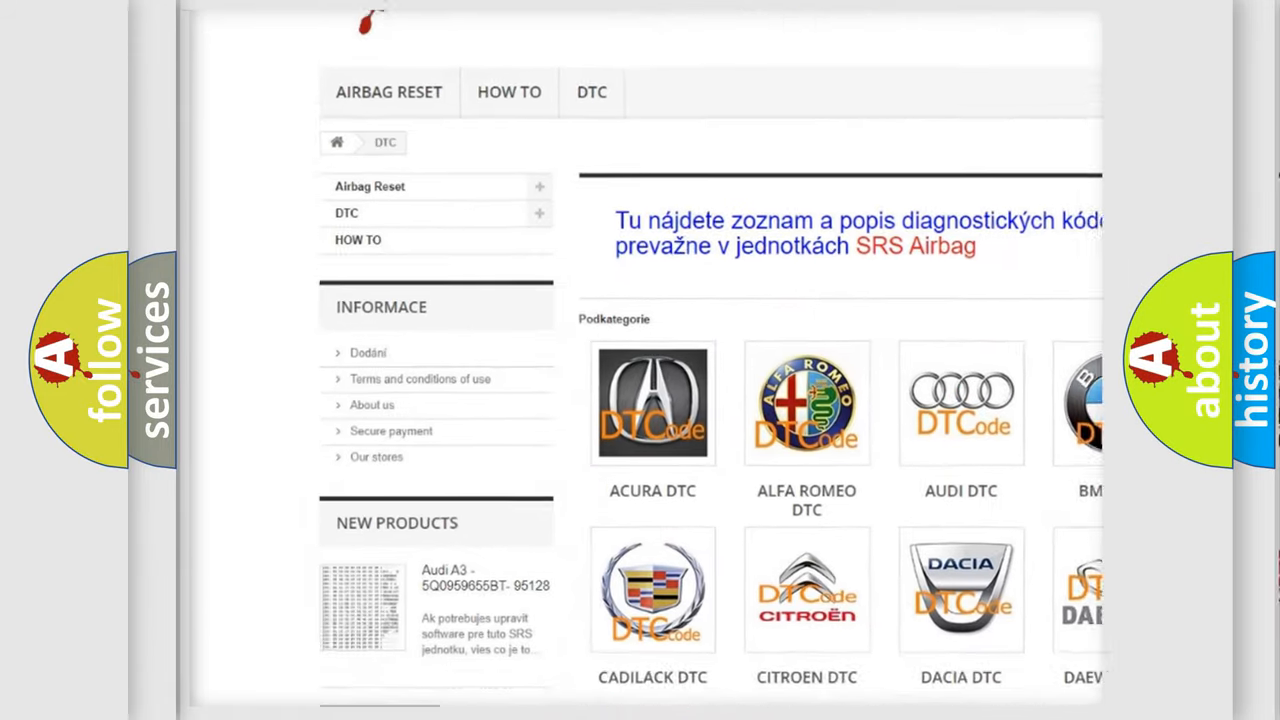
{"action": "scroll", "scroll_direction": "down", "scroll_amount": 3}
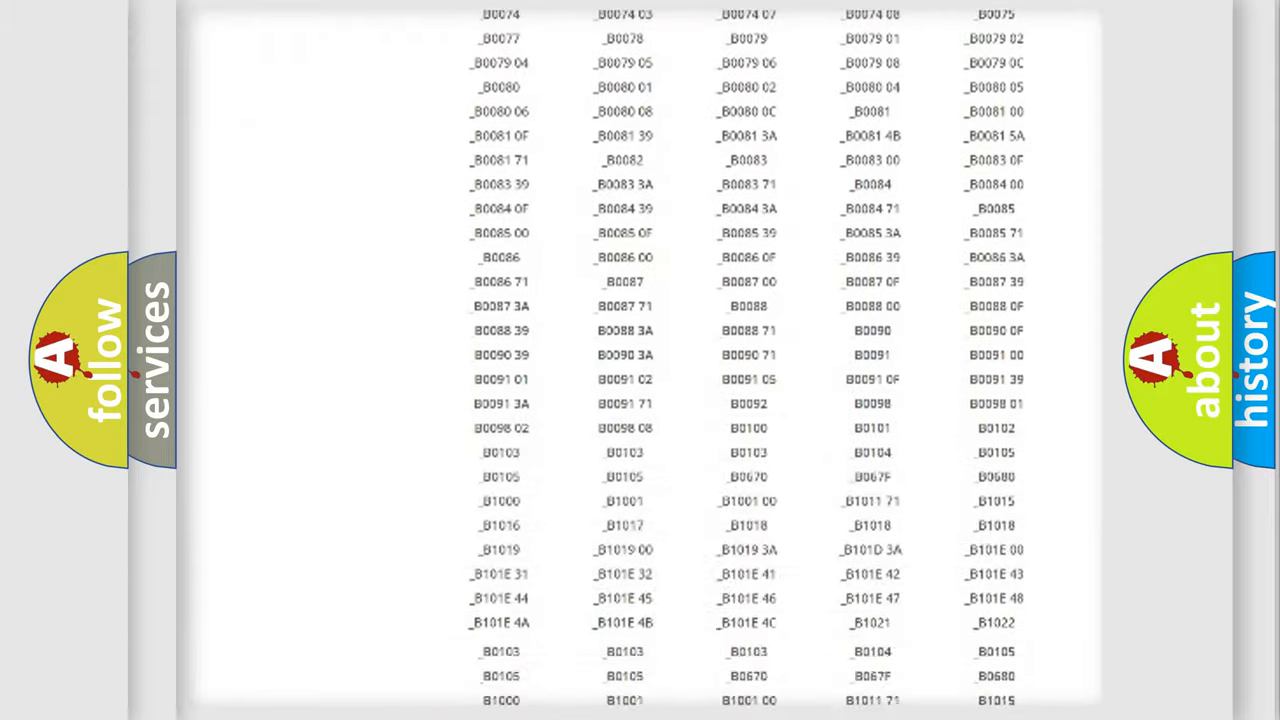
{"action": "scroll", "scroll_direction": "down", "scroll_amount": 3}
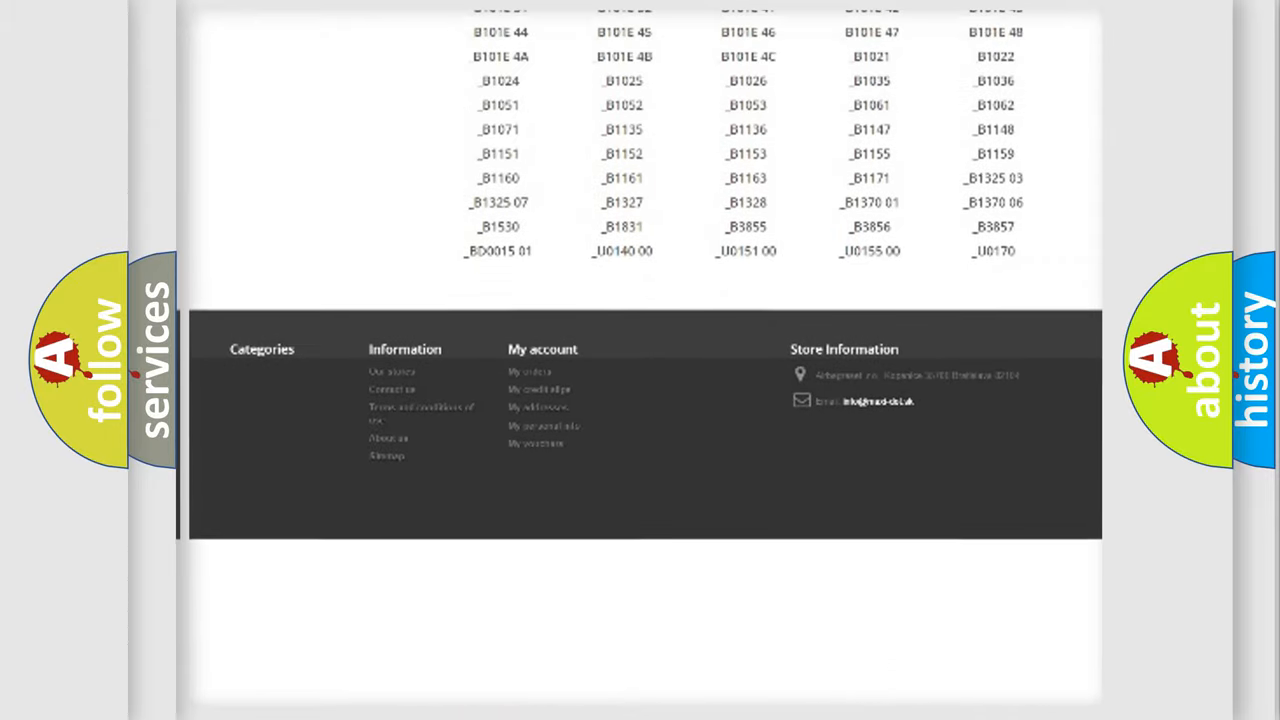